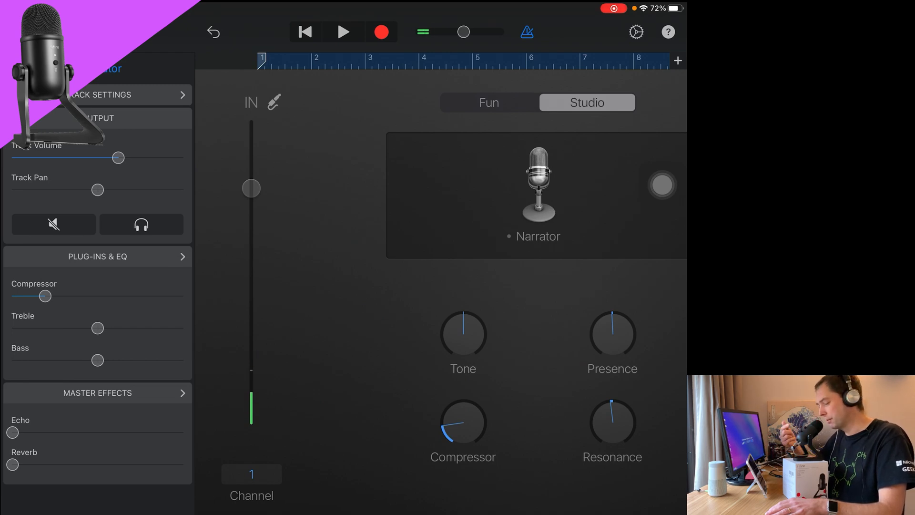
# - Lower the Narrator preset's Compressor to zero and reveal the Audio Recorder preset library
pyautogui.moveTo(47, 296); pyautogui.dragTo(13, 295)
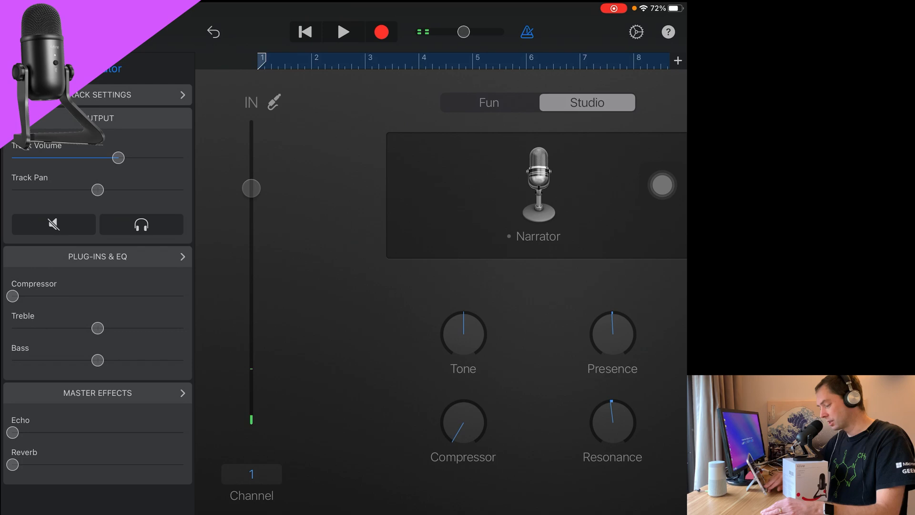
pyautogui.moveTo(13, 431); pyautogui.dragTo(56, 432)
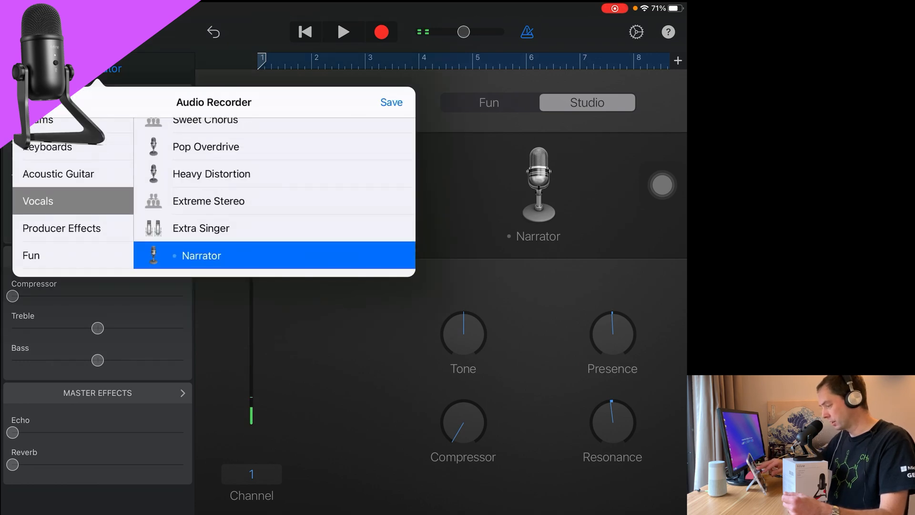
# - Choose Extreme Stereo, settle its Compressor around halfway, and move to the Fun voice effects
pyautogui.click(209, 201)
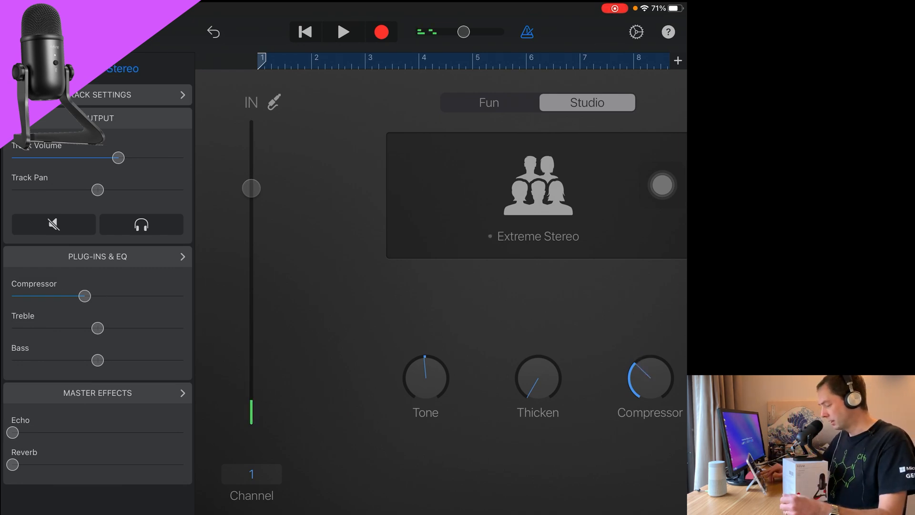
pyautogui.moveTo(84, 295); pyautogui.dragTo(162, 296)
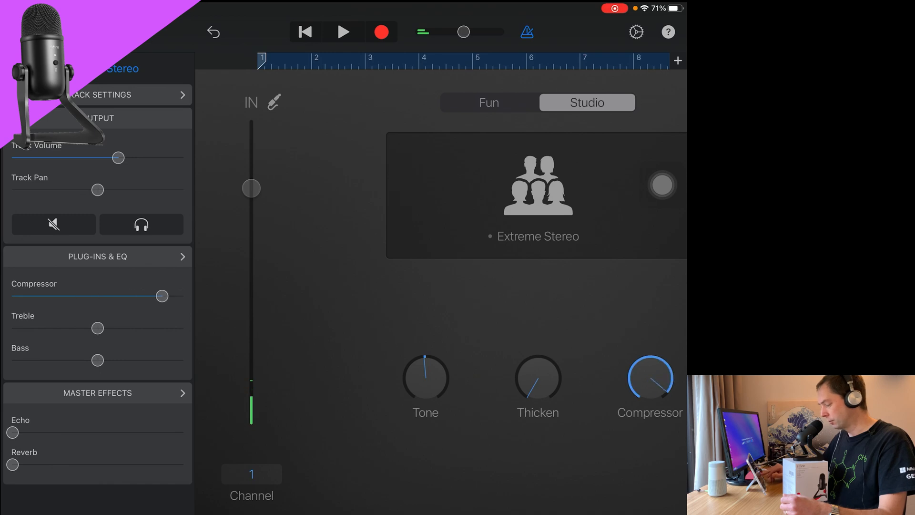
pyautogui.moveTo(162, 295); pyautogui.dragTo(181, 296)
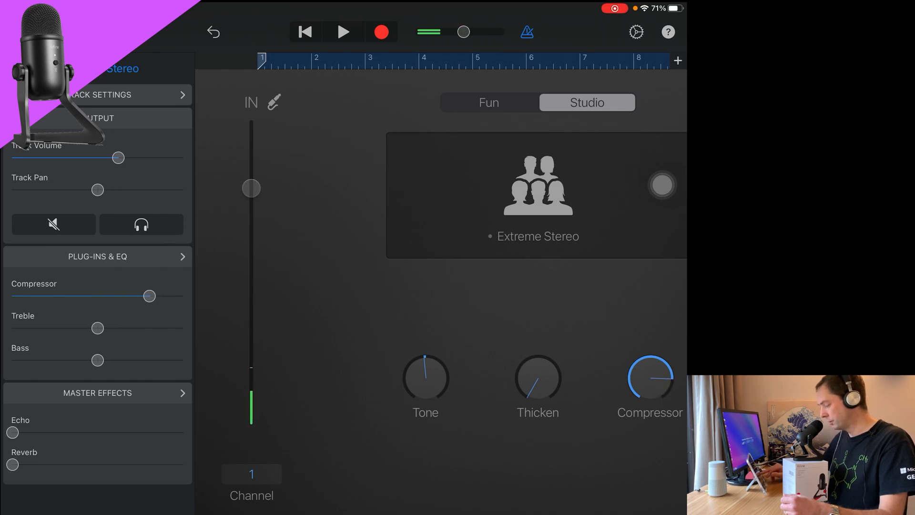
pyautogui.moveTo(149, 295); pyautogui.dragTo(90, 296)
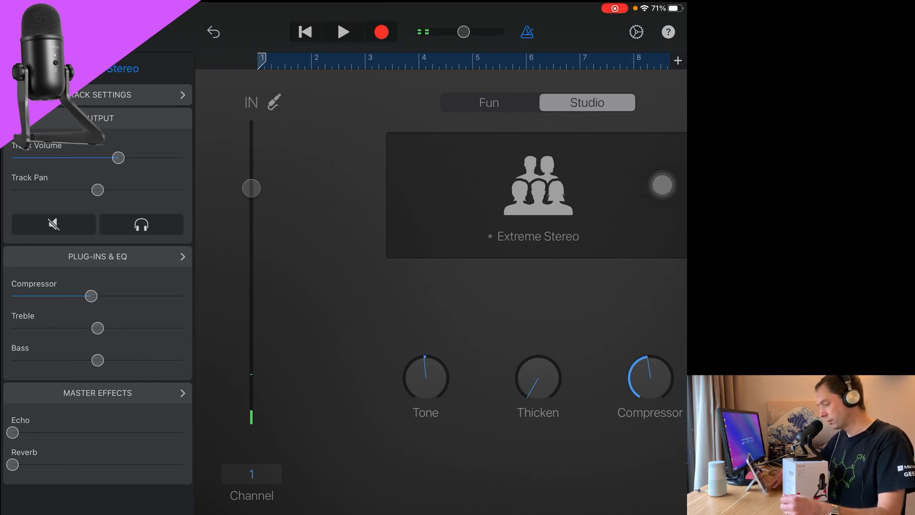
pyautogui.click(488, 102)
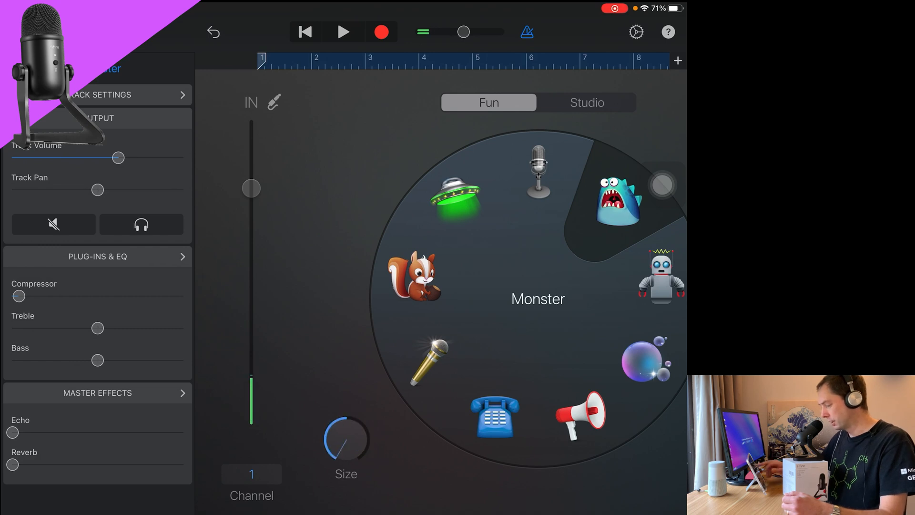
# - Try Sci-Fi, Extreme Tuning, Telephone, Bullhorn, Dreamy and Robot, return to Clean, and reveal the preset library
pyautogui.click(460, 197)
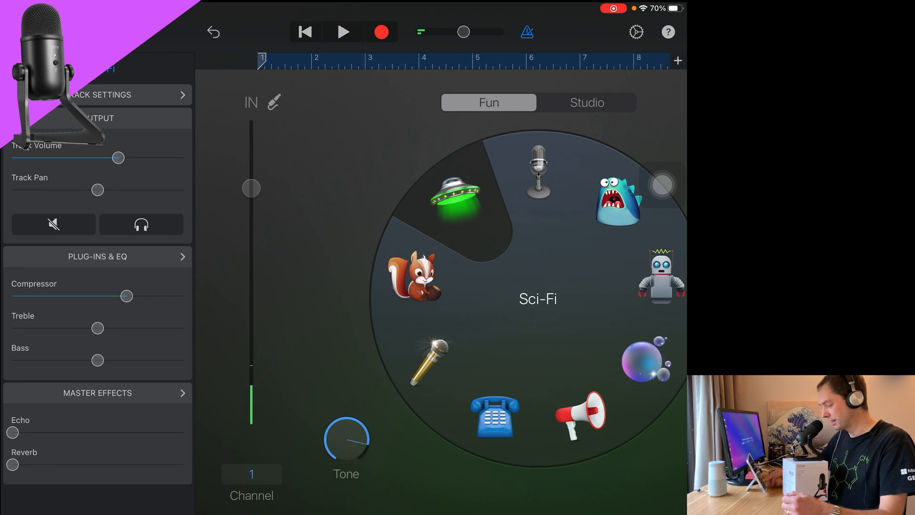
pyautogui.click(414, 277)
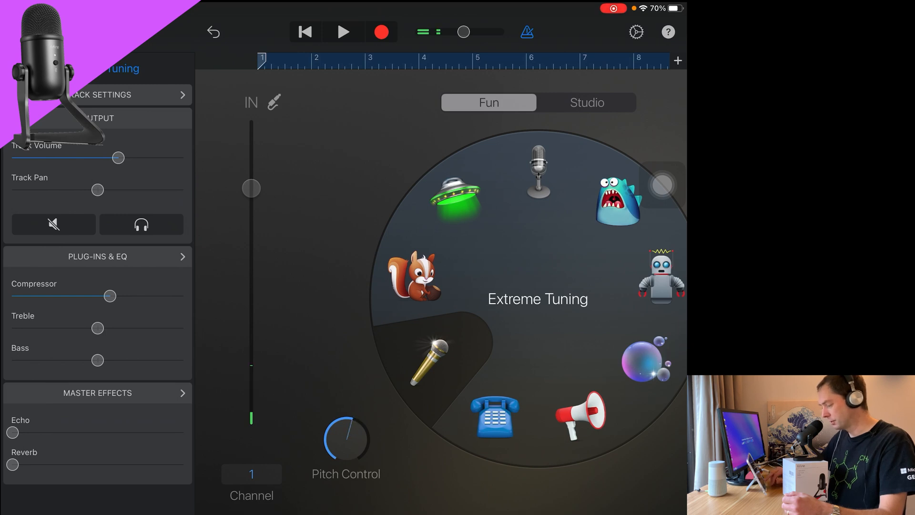
pyautogui.click(496, 415)
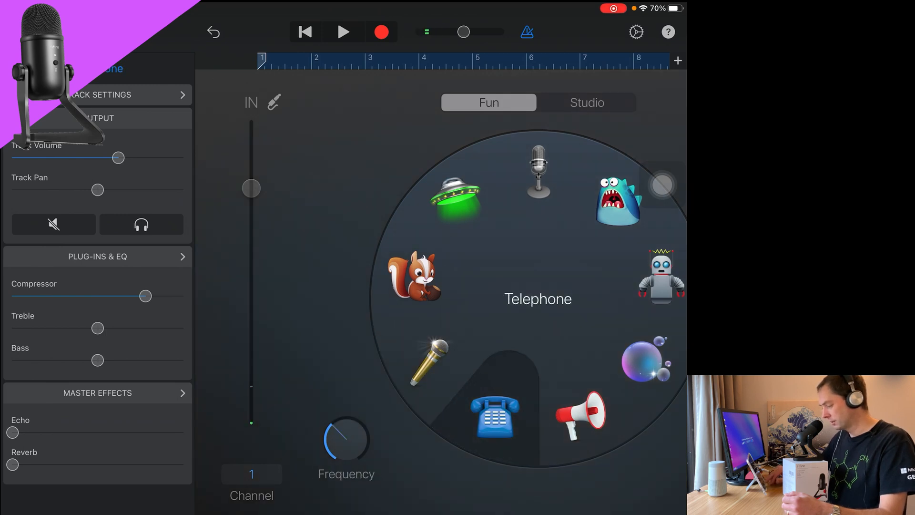
pyautogui.click(580, 414)
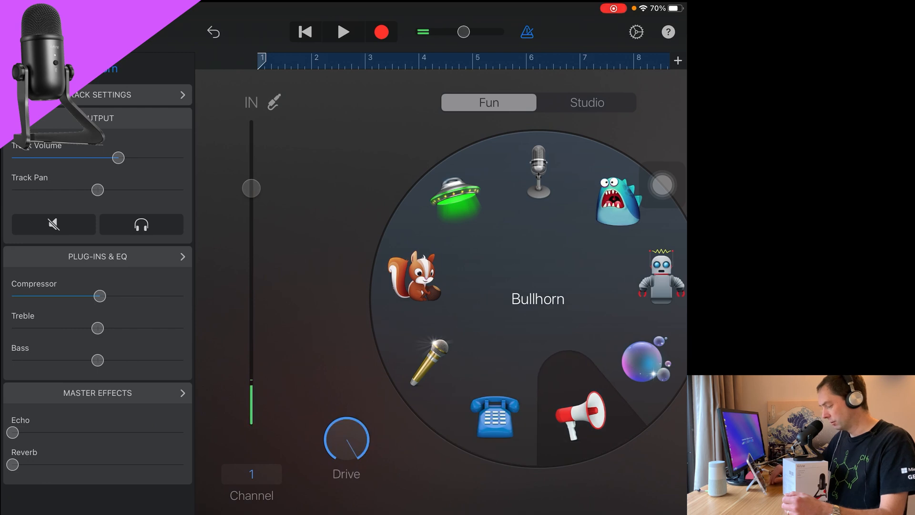
pyautogui.click(645, 359)
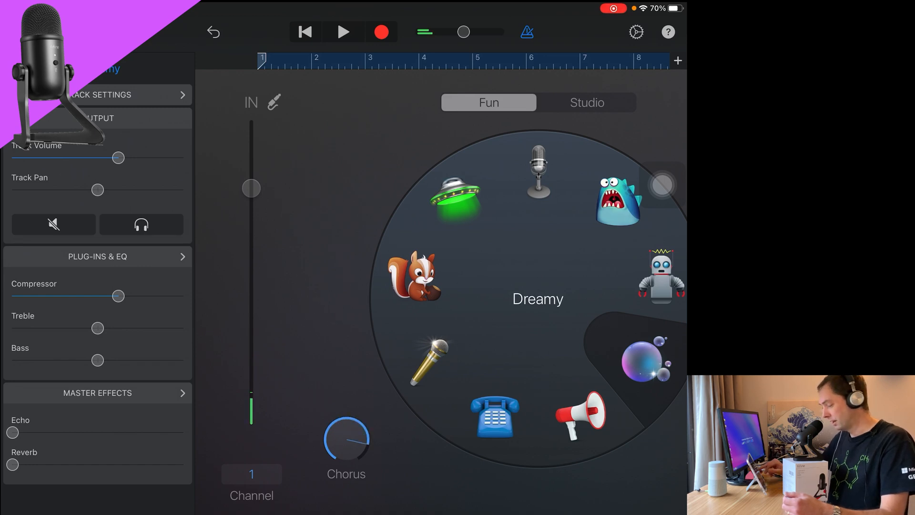
pyautogui.click(660, 277)
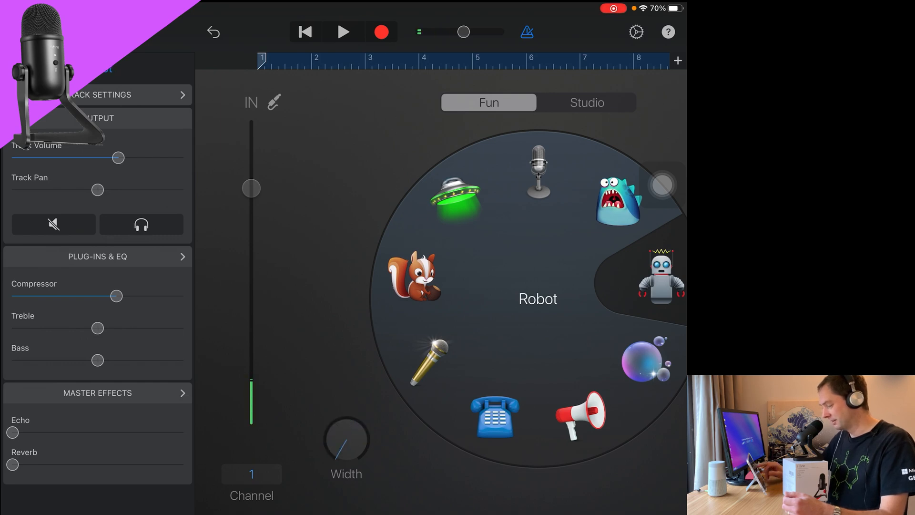
pyautogui.click(537, 175)
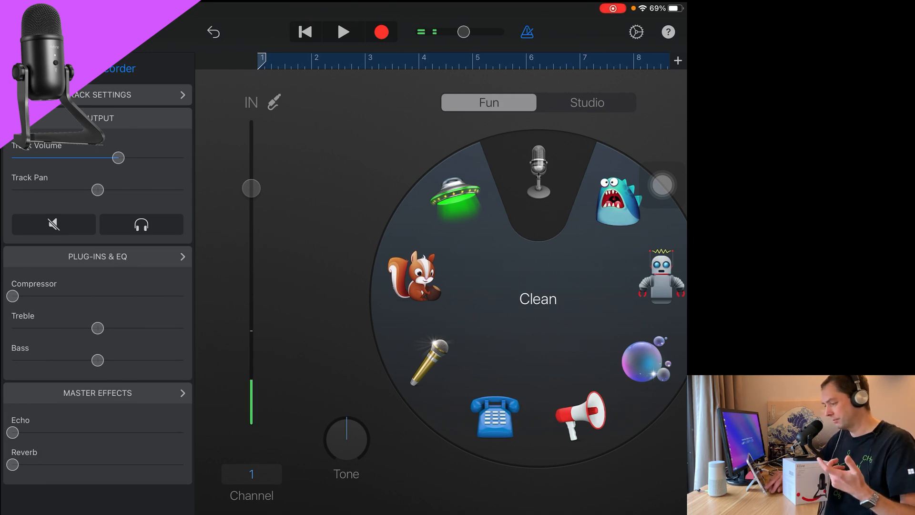
pyautogui.moveTo(12, 464); pyautogui.dragTo(39, 464)
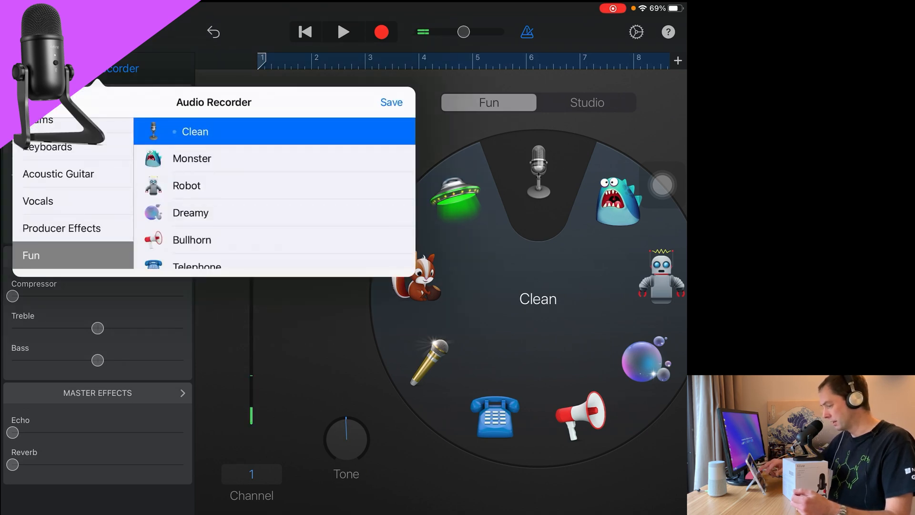
pyautogui.click(391, 102)
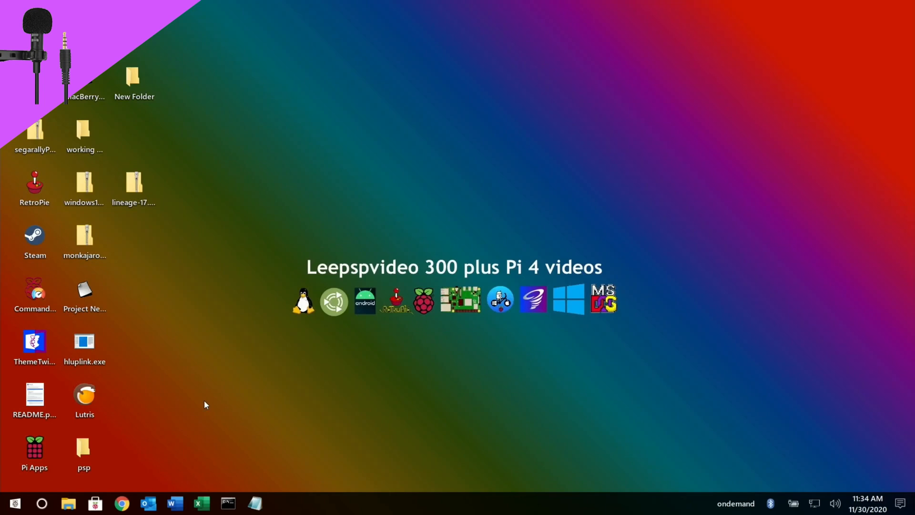
pyautogui.moveTo(6, 495)
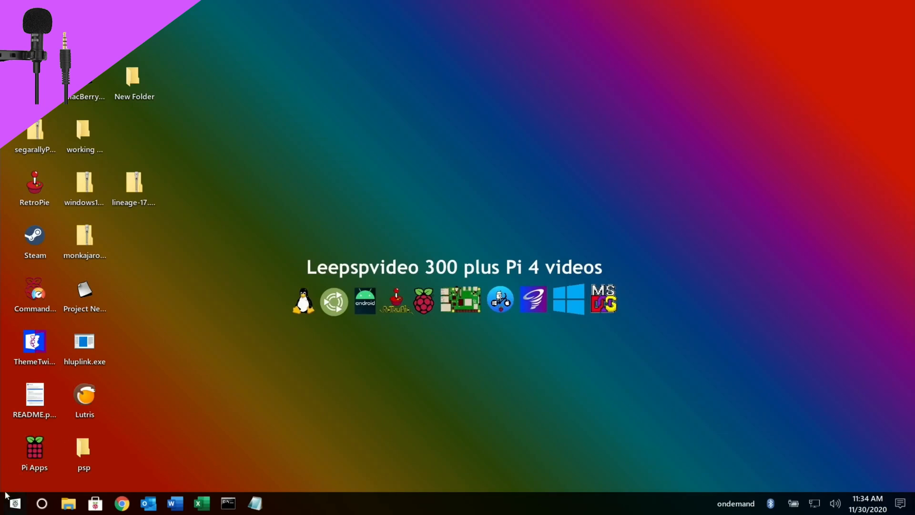
# - Launch Audacity from the Twister OS Start menu by searching 'au'
pyautogui.click(14, 503)
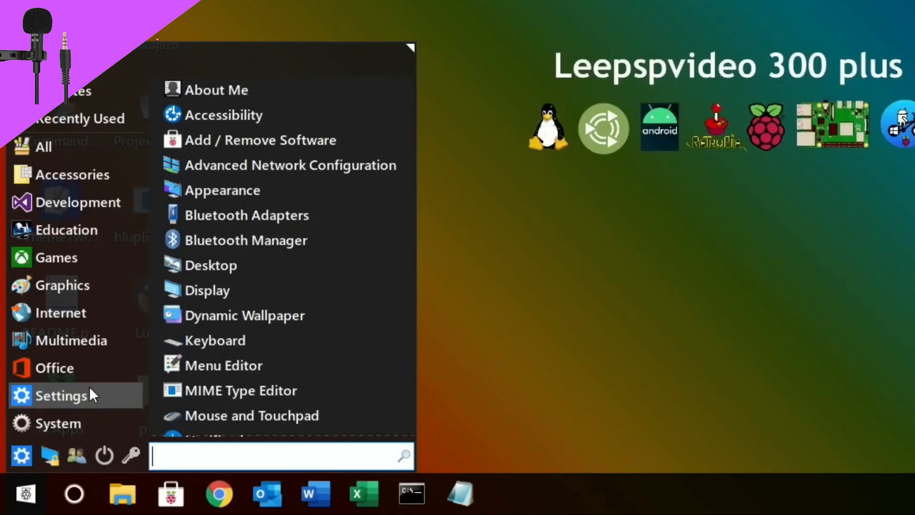
pyautogui.moveTo(246, 215)
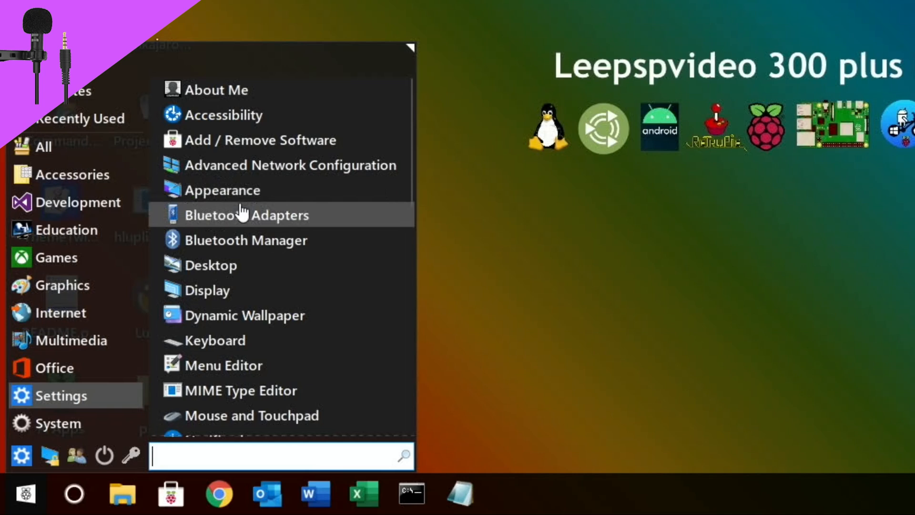
pyautogui.moveTo(260, 140)
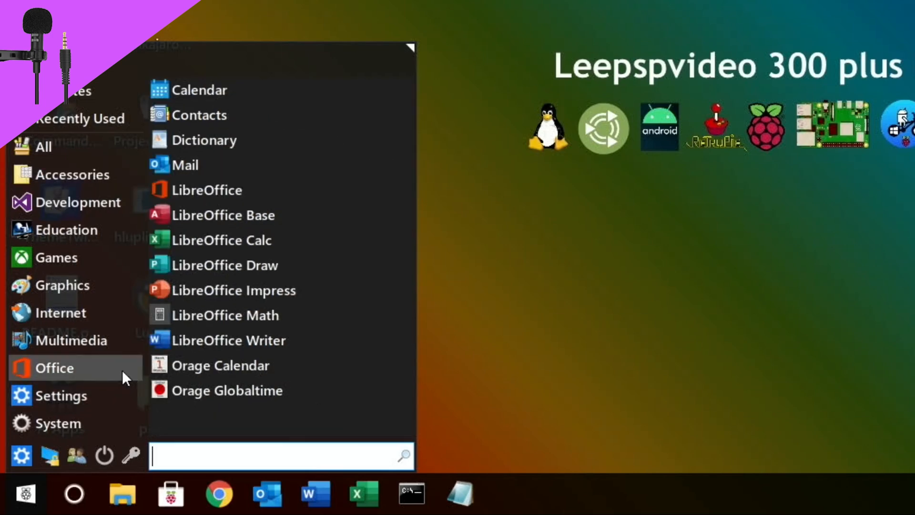
pyautogui.write('a')
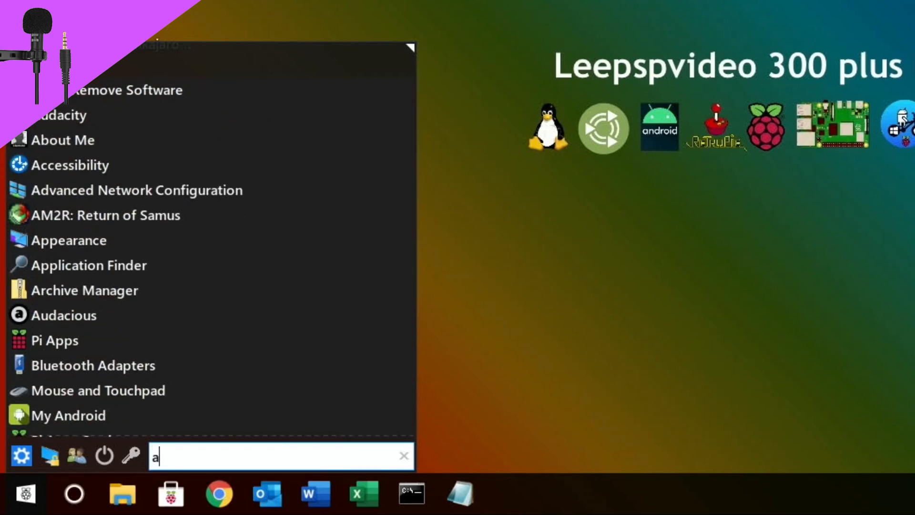
pyautogui.write('u')
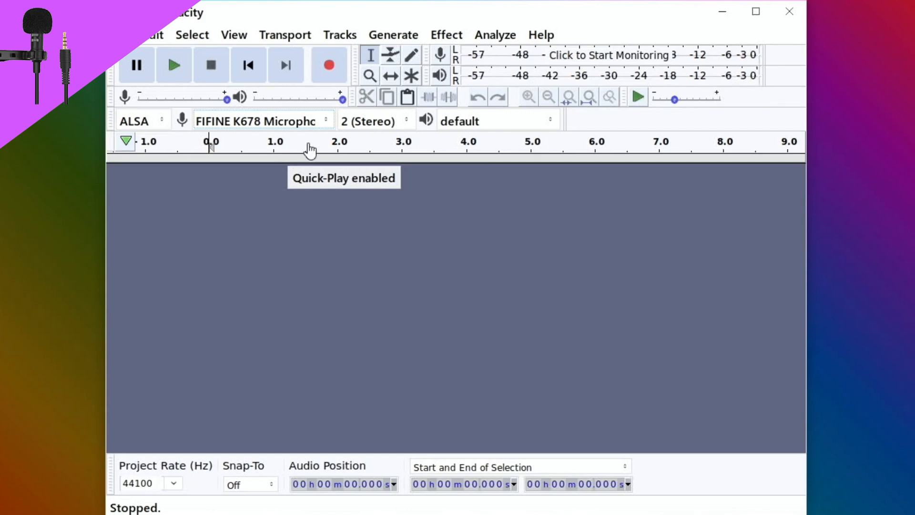
pyautogui.moveTo(329, 63)
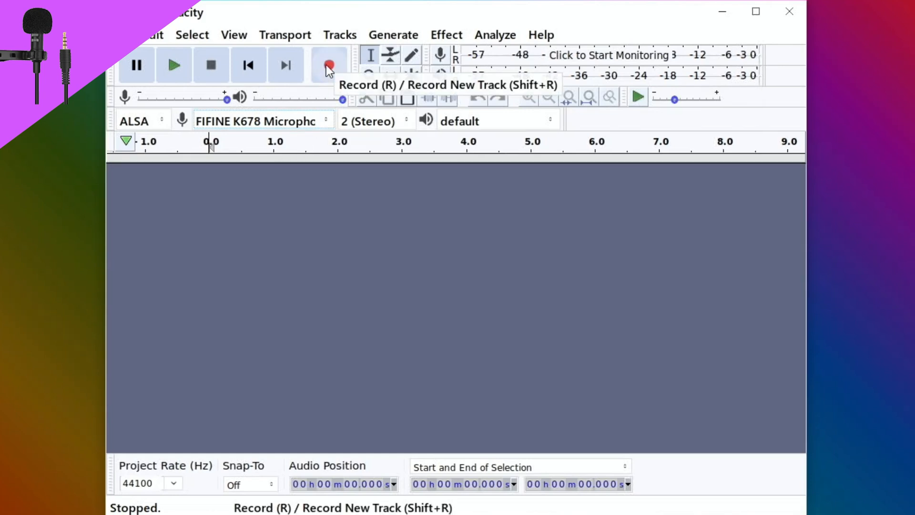
# - Start recording a new track from the FIFINE K678 microphone
pyautogui.click(329, 64)
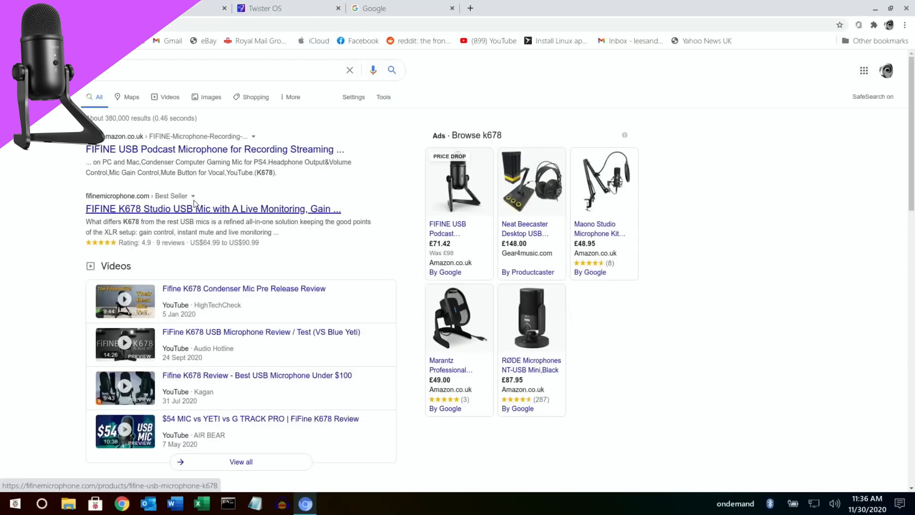
# - Go to the FIFINE K678 Studio USB Mic page on fifinemicrophone.com from the Google results
pyautogui.click(212, 209)
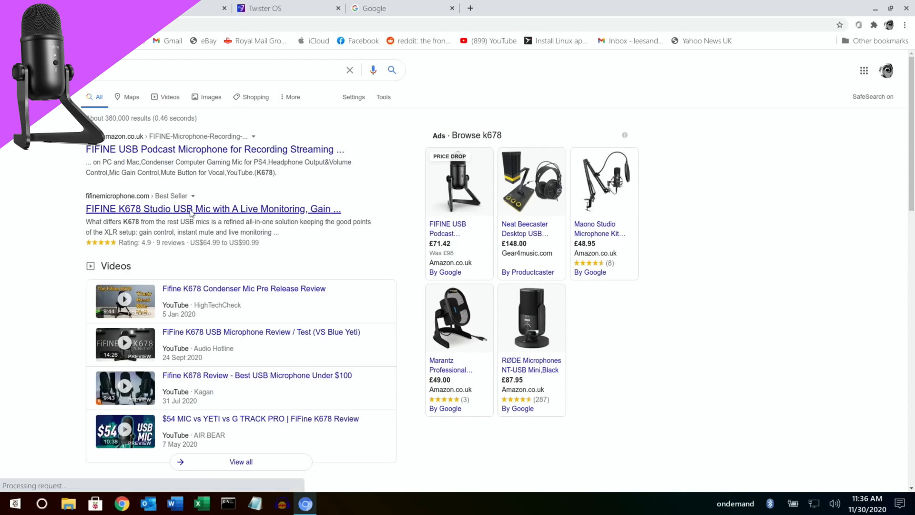
pyautogui.click(213, 209)
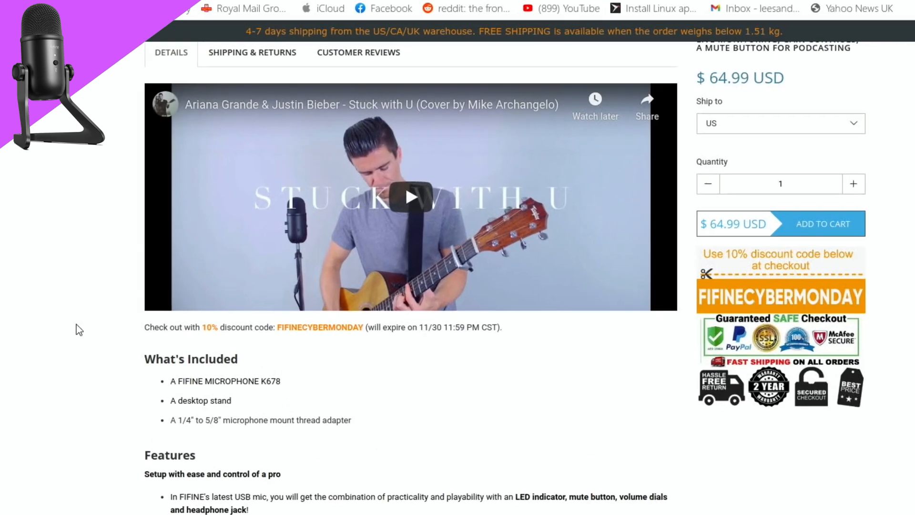
# - Read through the What's Included and Features sections, then return to the Audacity recording
pyautogui.scroll(-3)
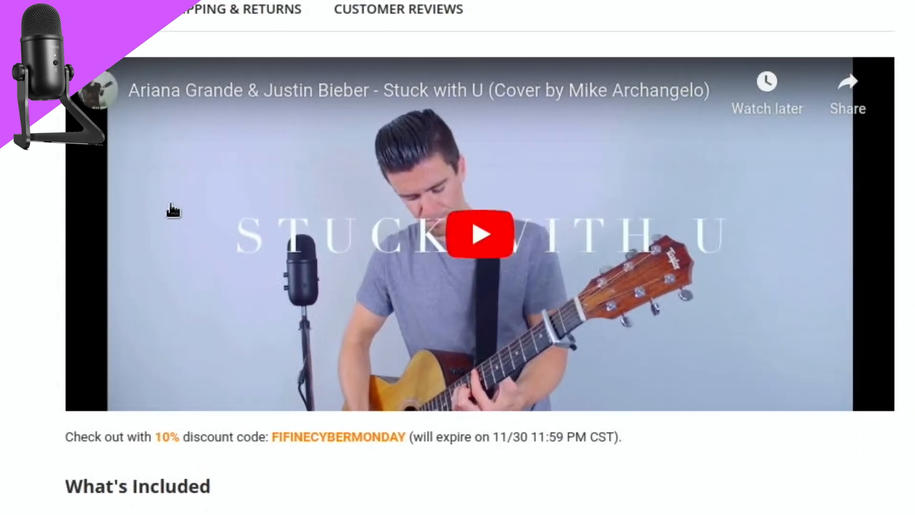
pyautogui.moveTo(190, 298)
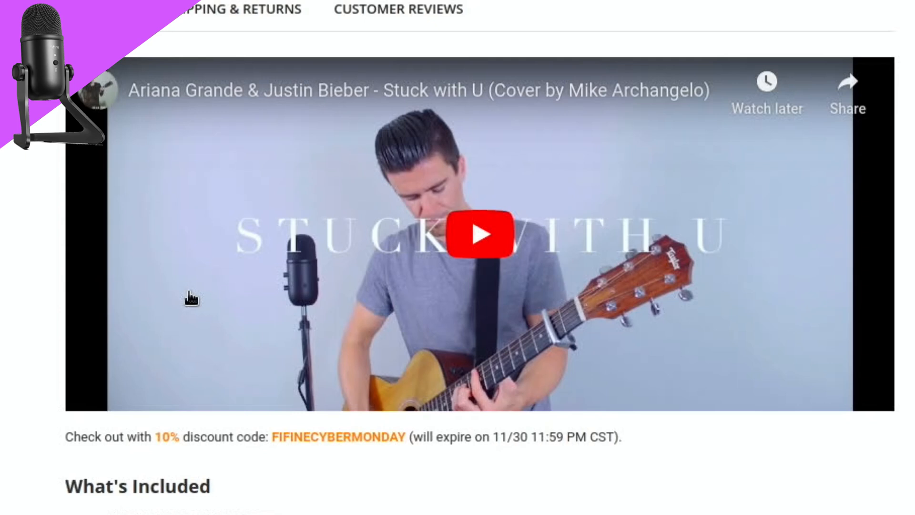
pyautogui.scroll(-3)
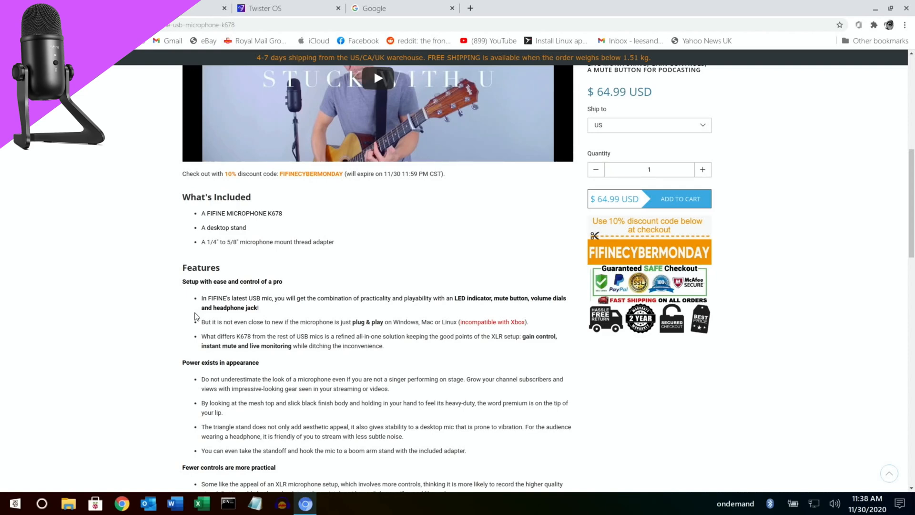
pyautogui.moveTo(119, 348)
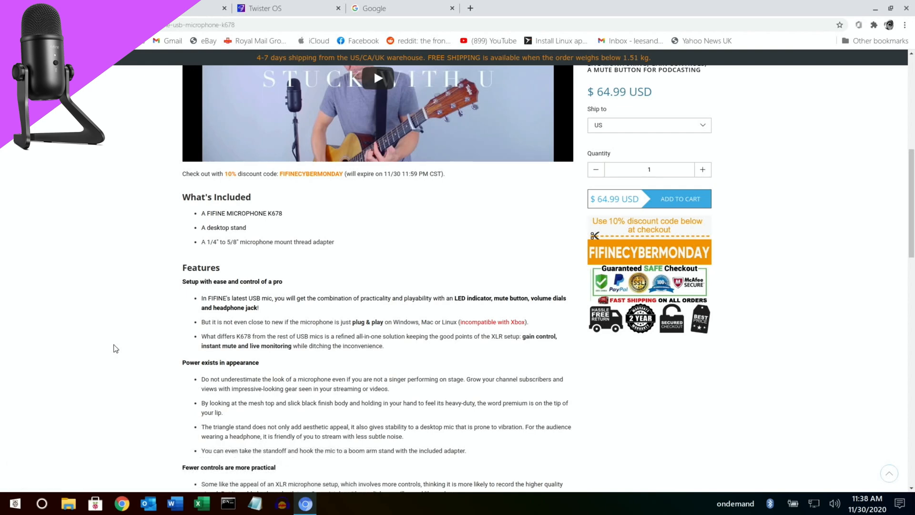
pyautogui.scroll(-3)
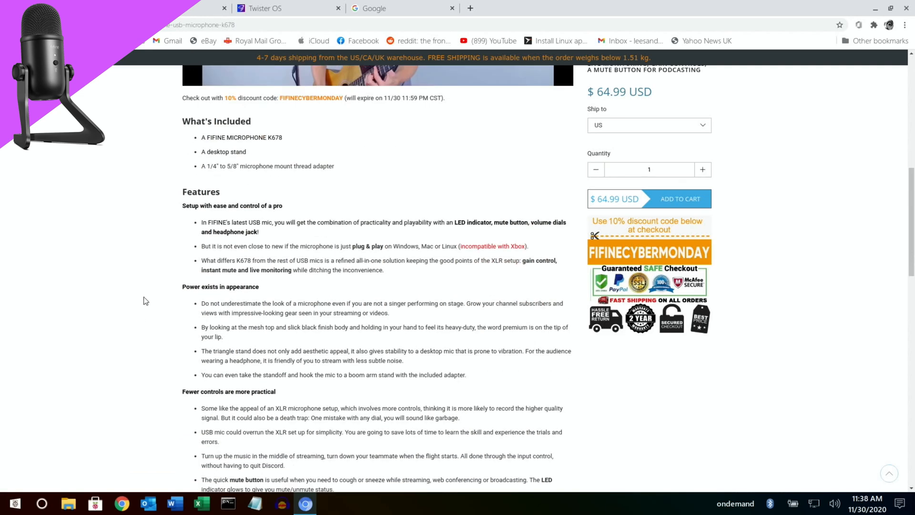
pyautogui.moveTo(287, 337)
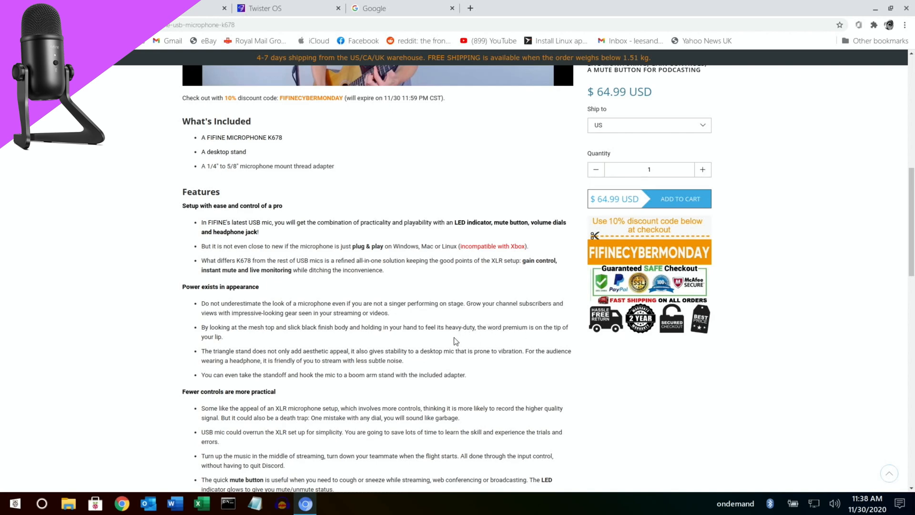
pyautogui.moveTo(164, 363)
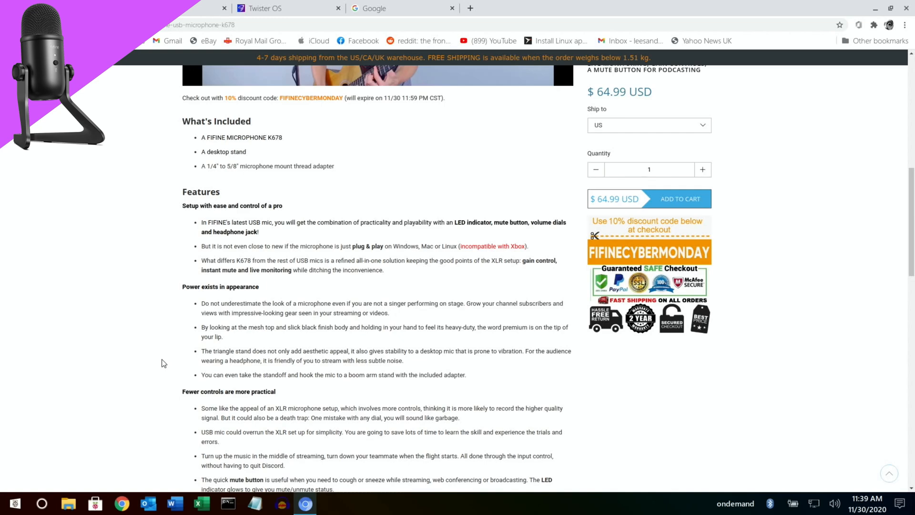
pyautogui.scroll(-3)
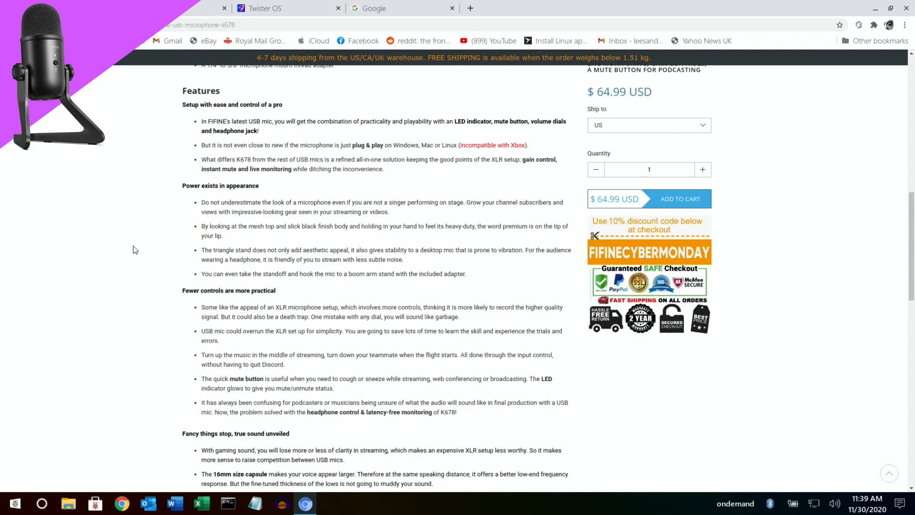
pyautogui.scroll(-3)
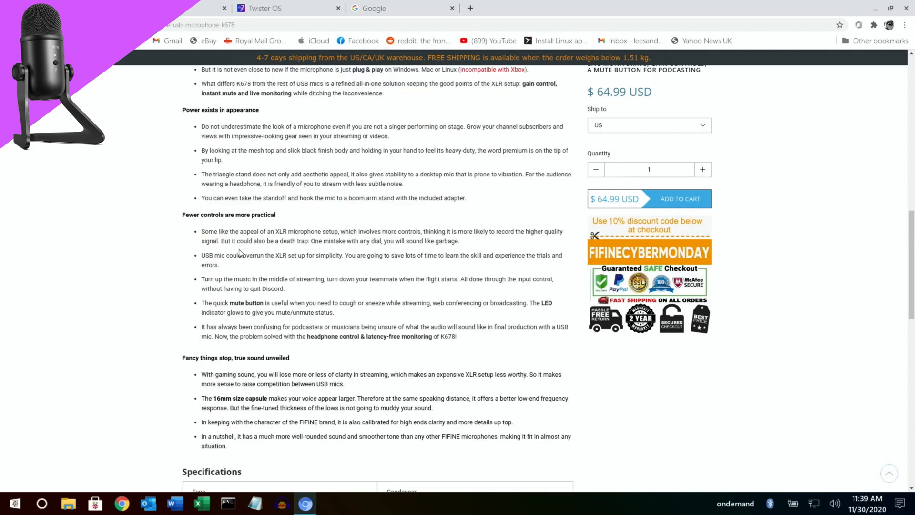
pyautogui.moveTo(338, 240)
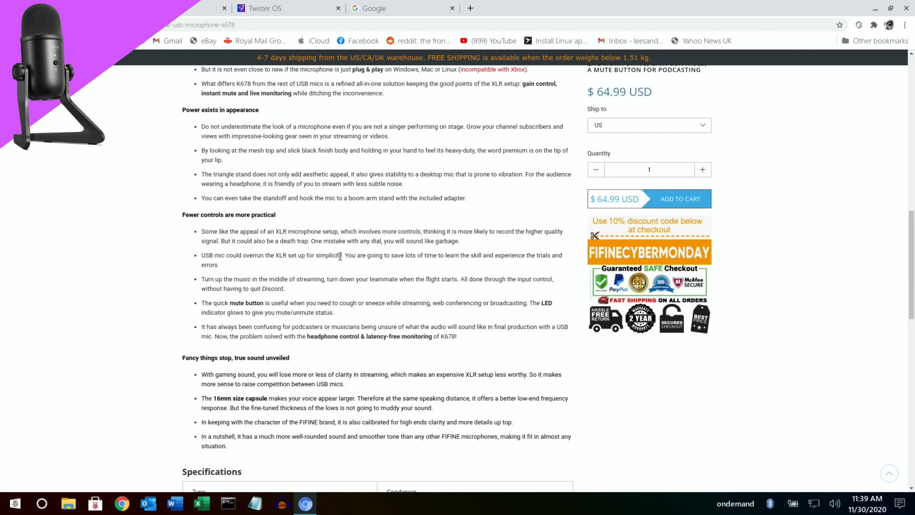
pyautogui.moveTo(286, 249)
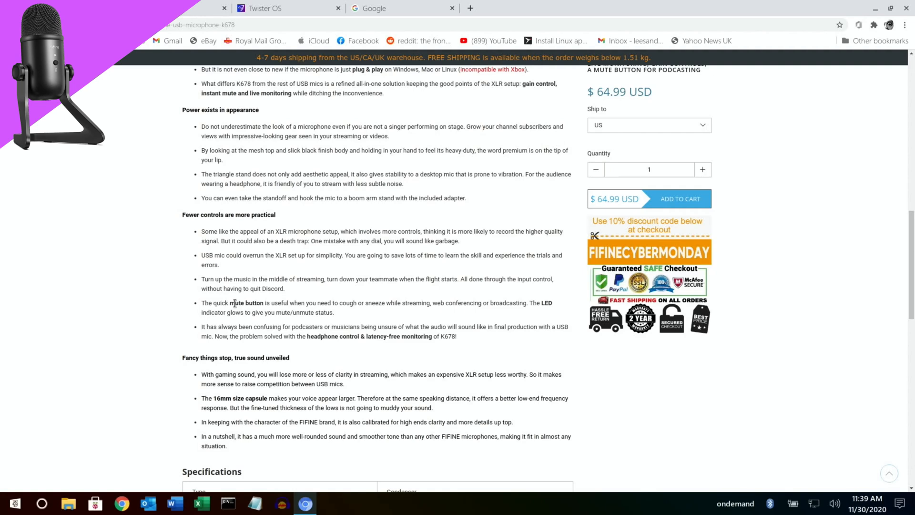
pyautogui.moveTo(84, 311)
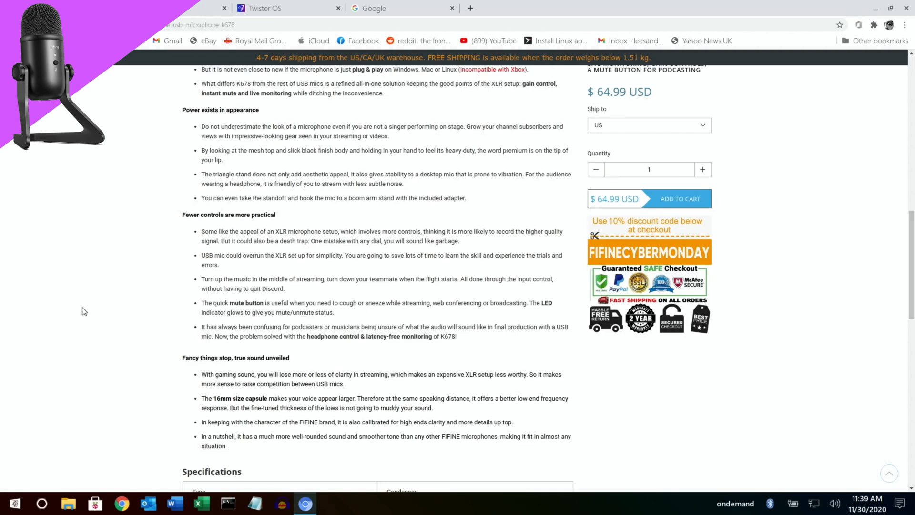
pyautogui.click(282, 502)
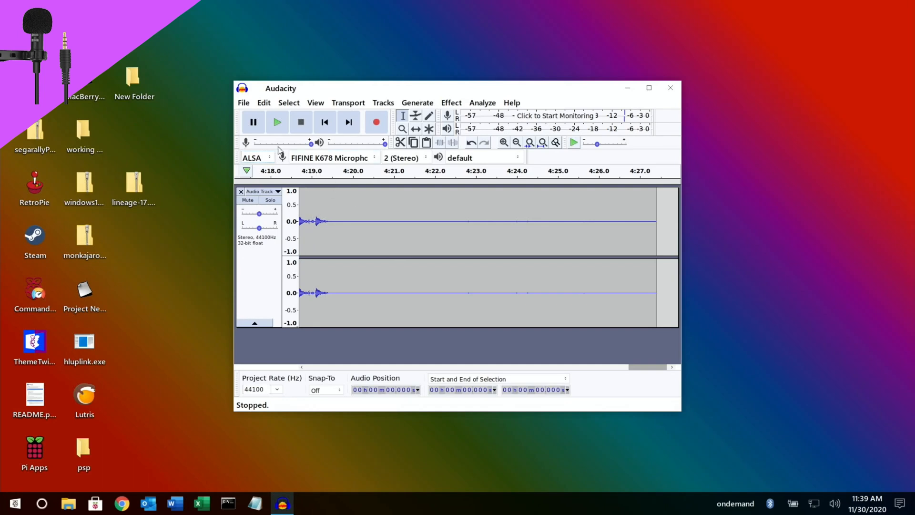
# - Start an Export as MP3 from Audacity's File menu
pyautogui.click(243, 103)
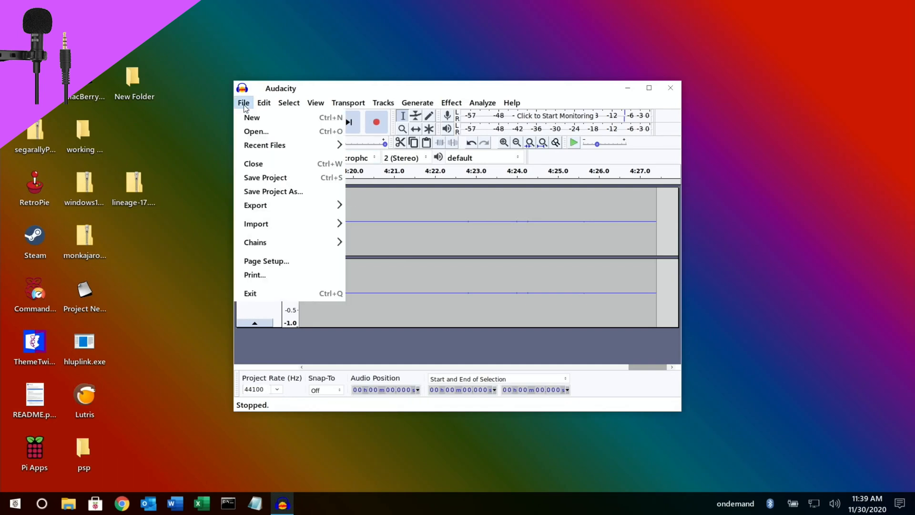
pyautogui.moveTo(256, 205)
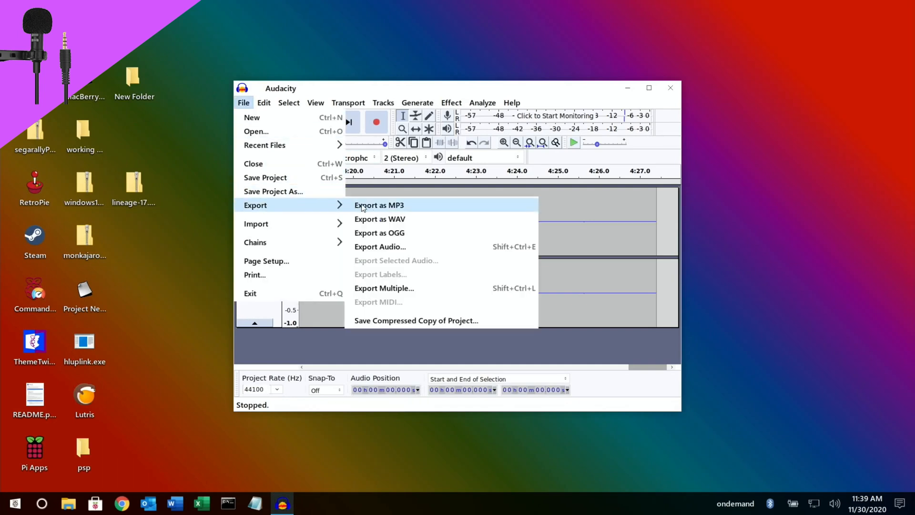
pyautogui.click(378, 205)
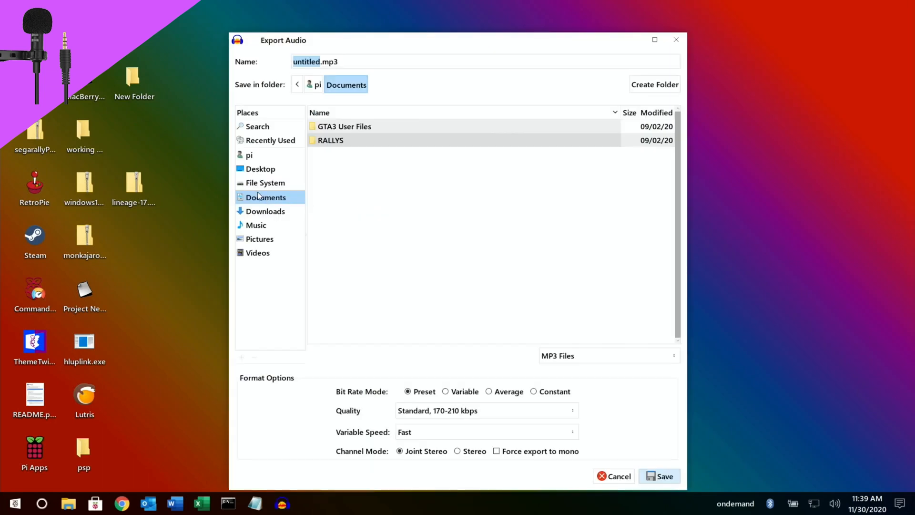
pyautogui.moveTo(262, 188)
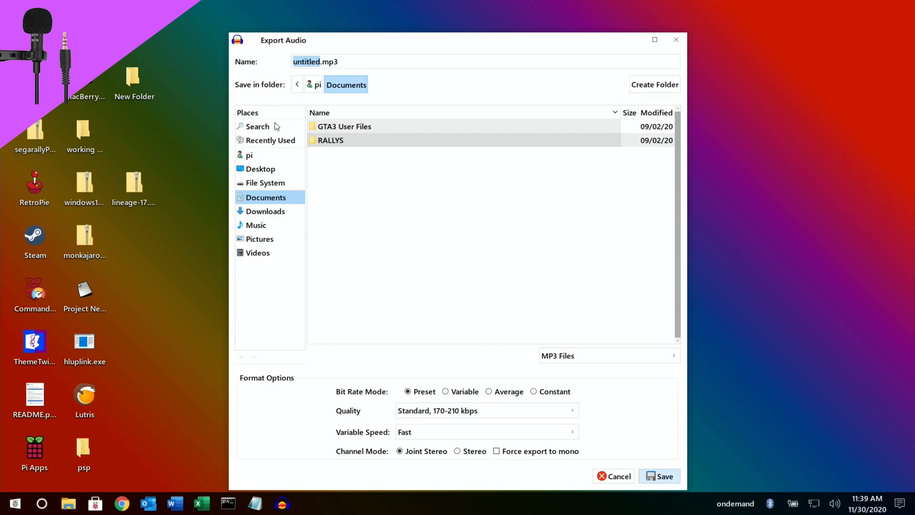
pyautogui.moveTo(269, 230)
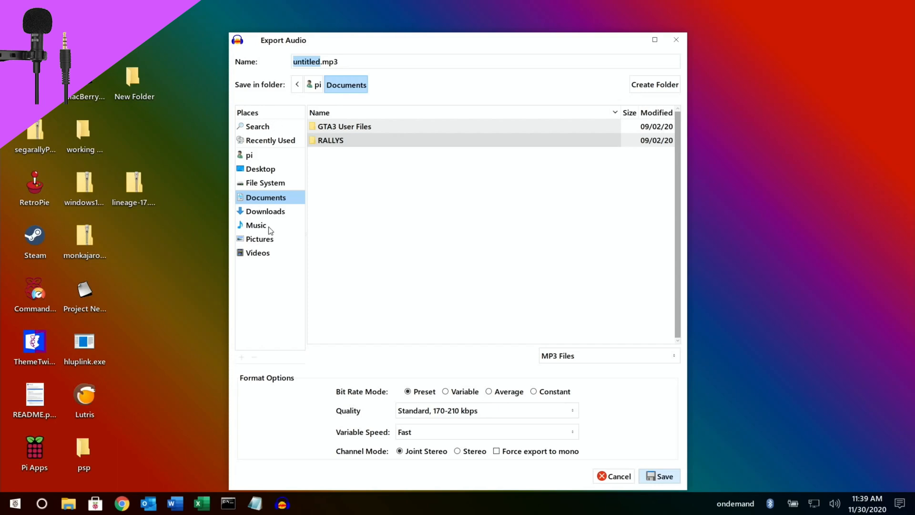
pyautogui.moveTo(84, 503)
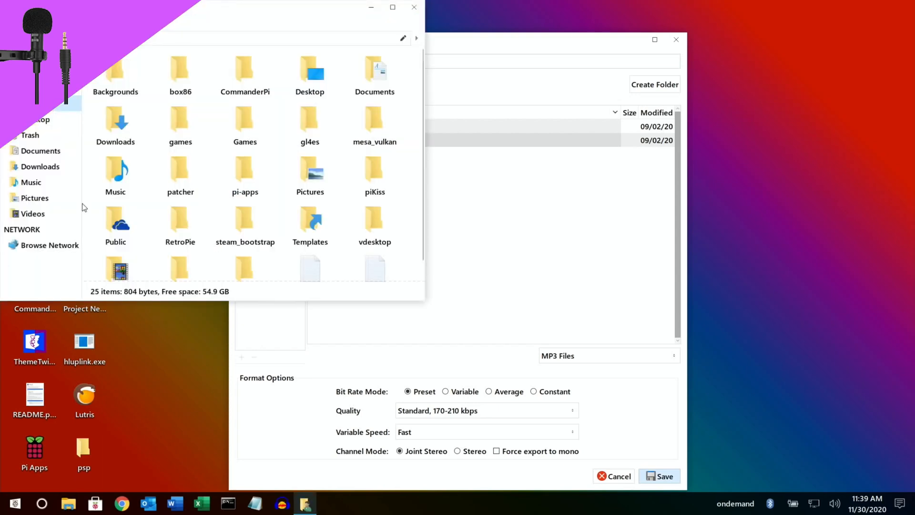
# - Connect anonymously to the WDMyCloud network drive and enter its Public share
pyautogui.click(49, 245)
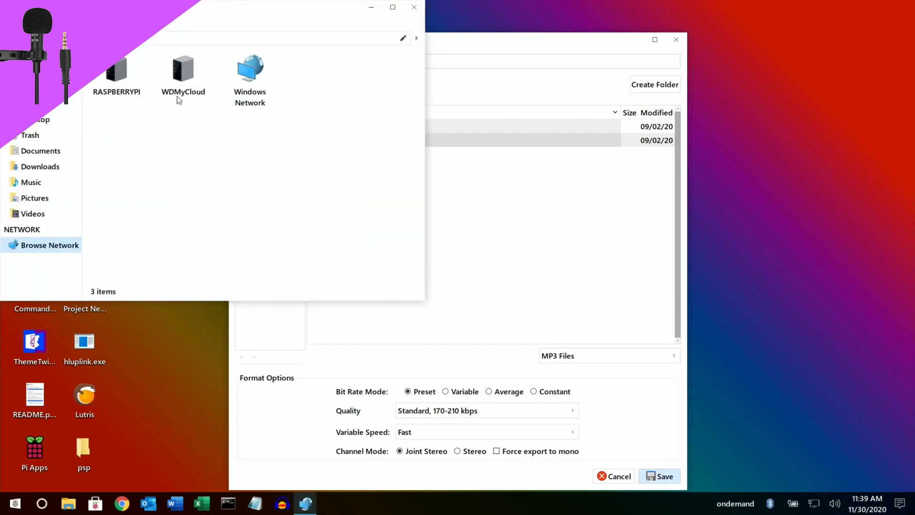
pyautogui.doubleClick(183, 67)
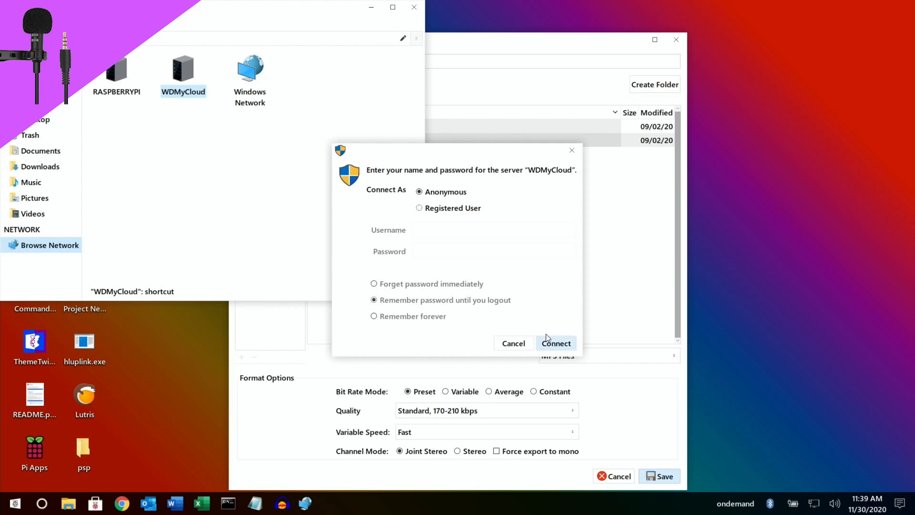
pyautogui.click(555, 343)
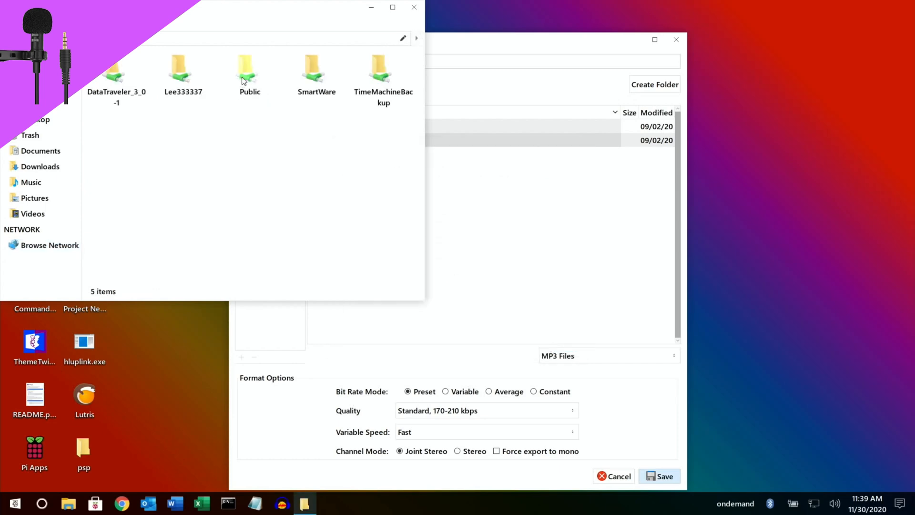
pyautogui.click(249, 69)
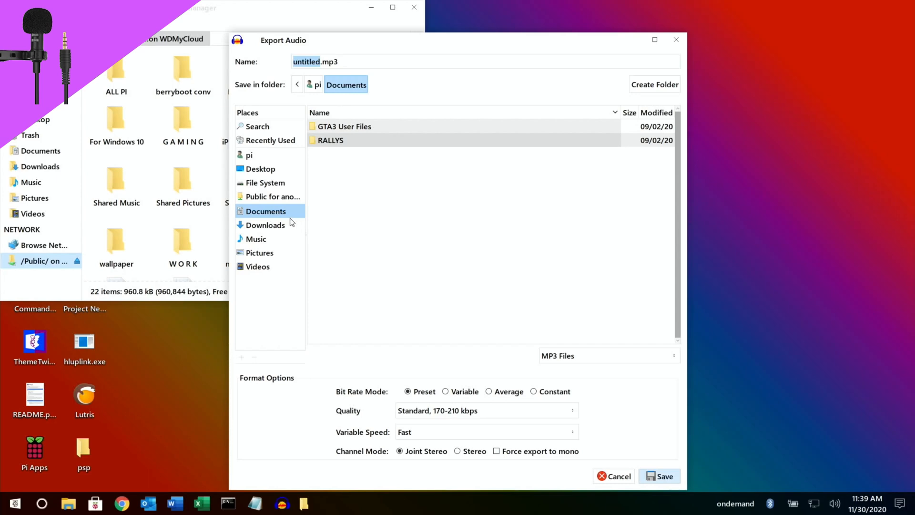
# - Save the MP3 into 'Public for anonymous on WDMyCloud', bringing up the metadata tags dialog
pyautogui.click(273, 197)
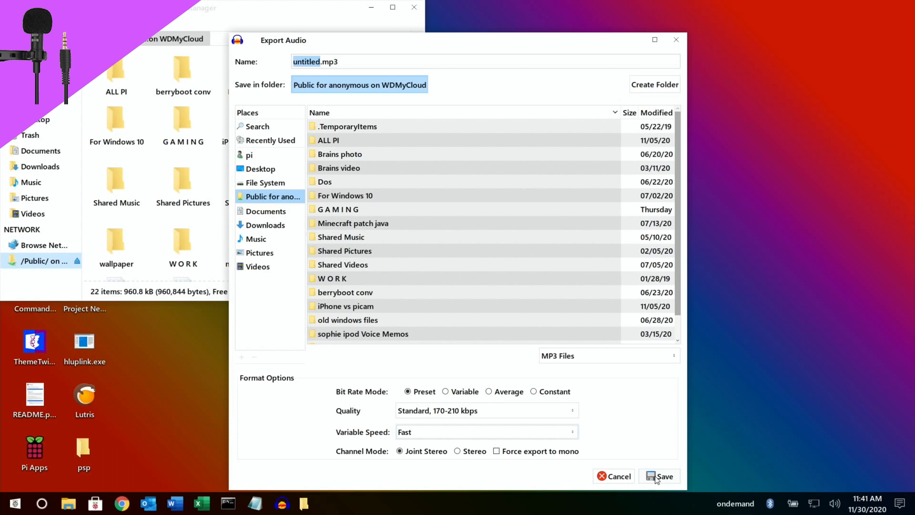
pyautogui.click(664, 476)
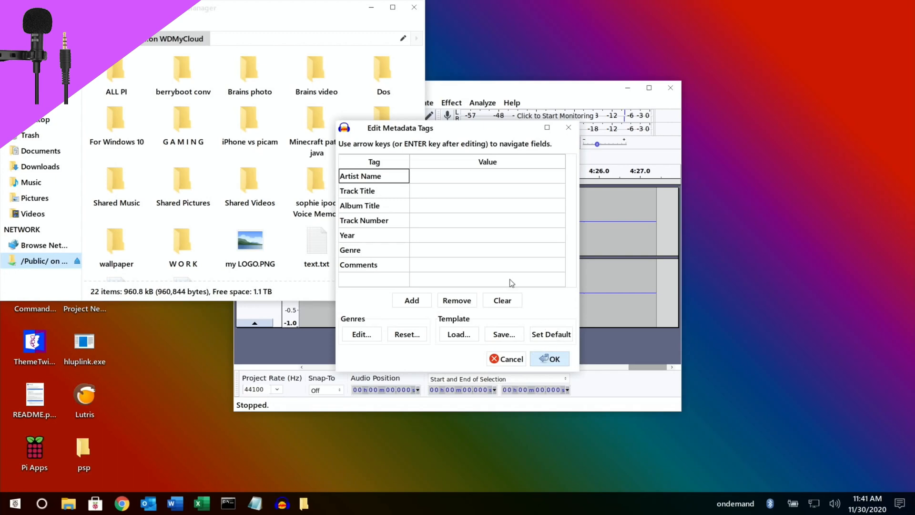
pyautogui.moveTo(418, 219)
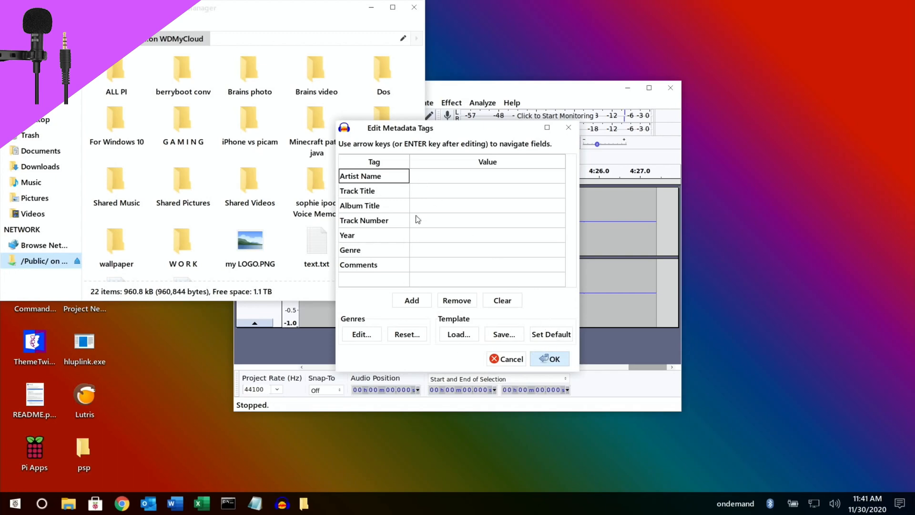
# - Tag the MP3 with an Artist Name and confirm to complete the export
pyautogui.write('leepspvideo')
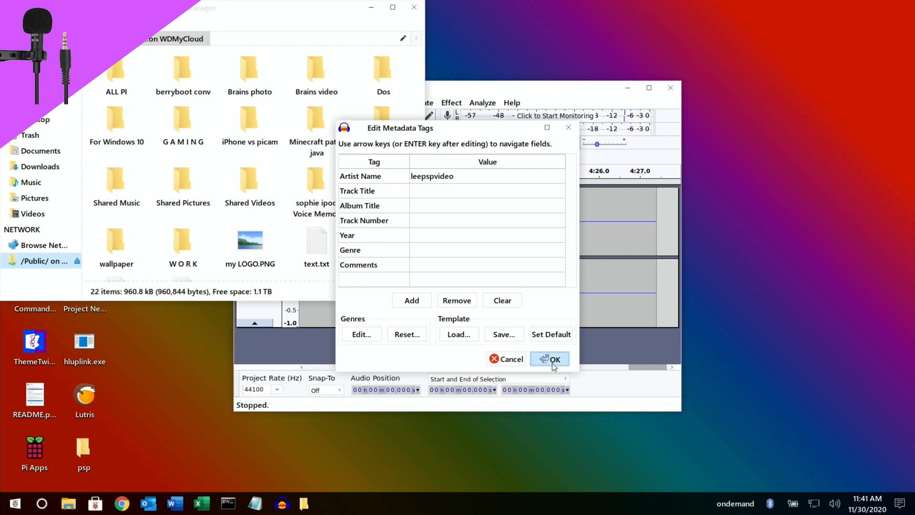
pyautogui.click(550, 358)
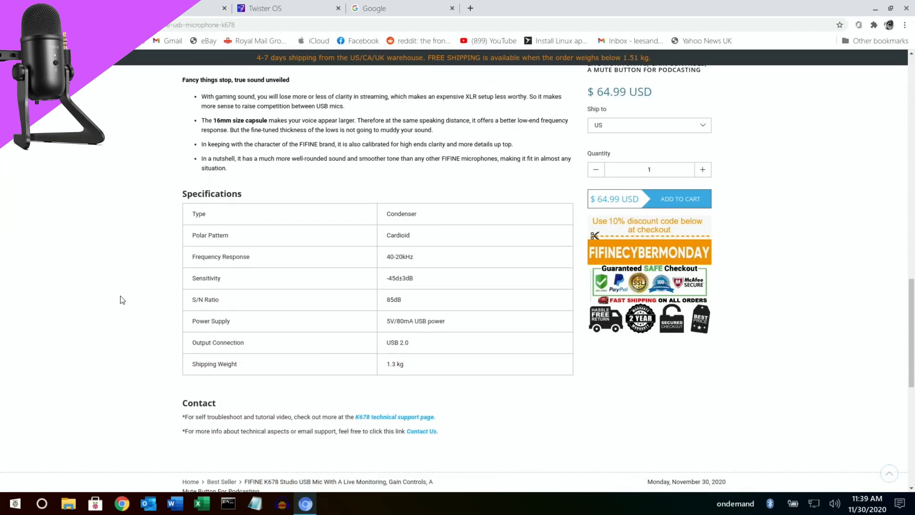
# - Scroll through the K678 specifications and footer, then back to the top of the page
pyautogui.scroll(-3)
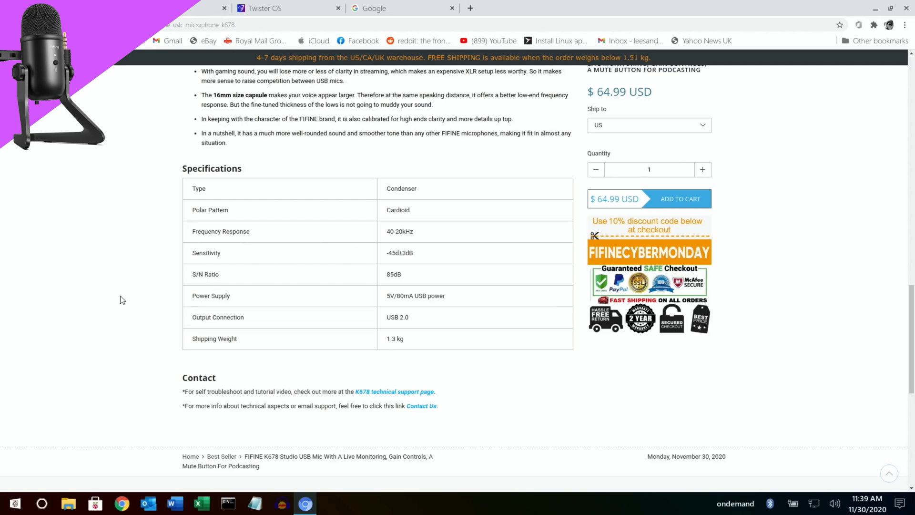
pyautogui.scroll(-3)
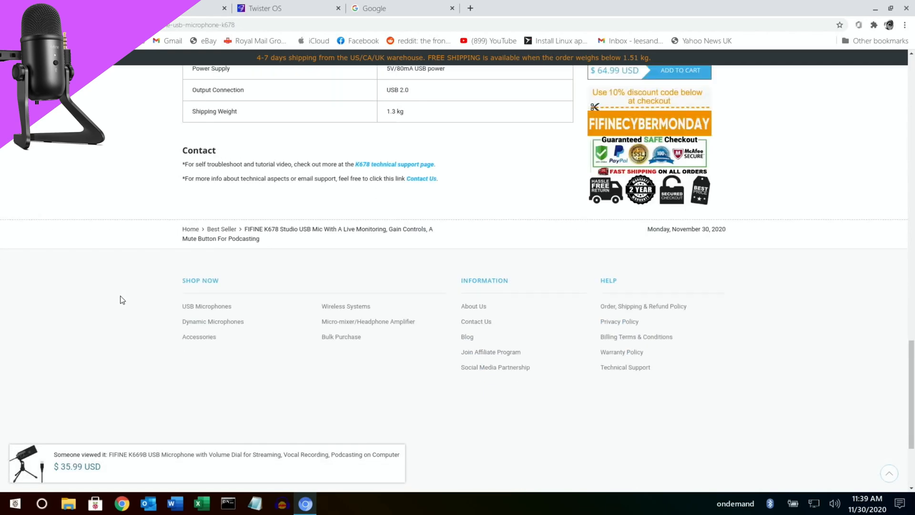
pyautogui.scroll(-3)
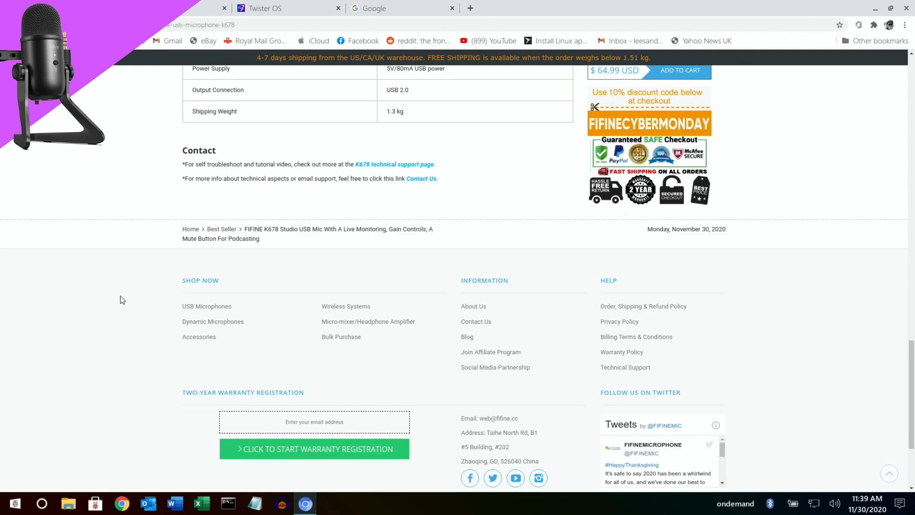
pyautogui.scroll(3)
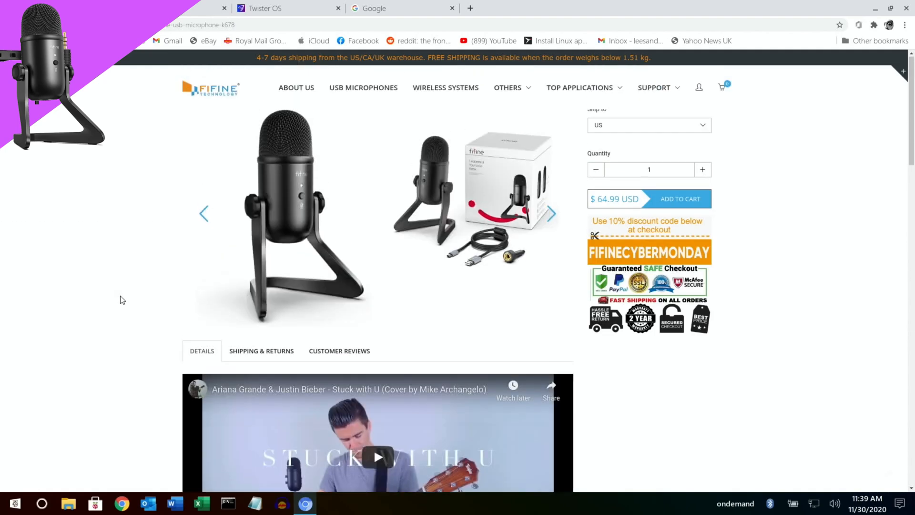